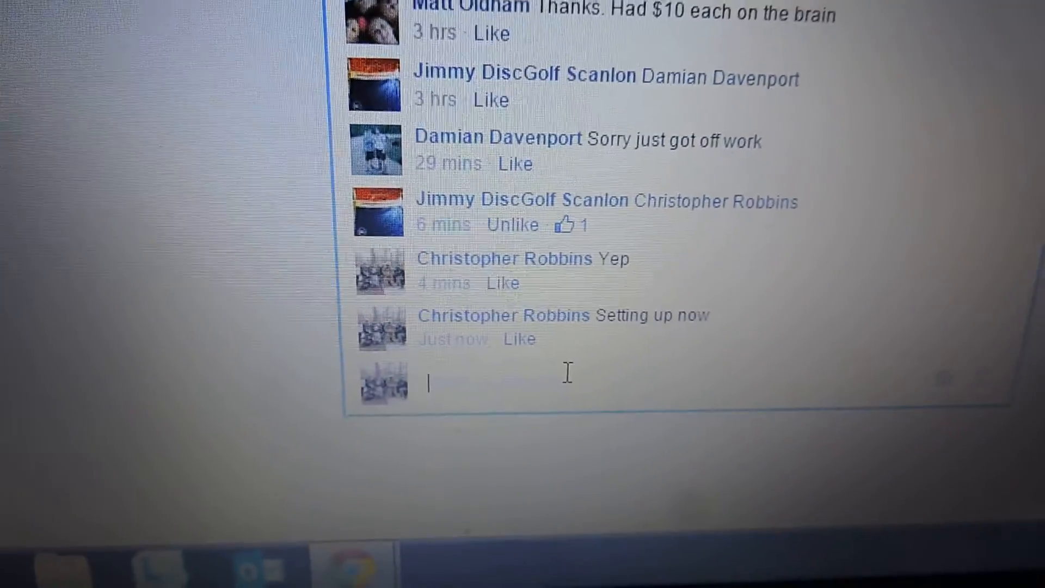
Post a 'start' comment in the raffle thread.
type("start")
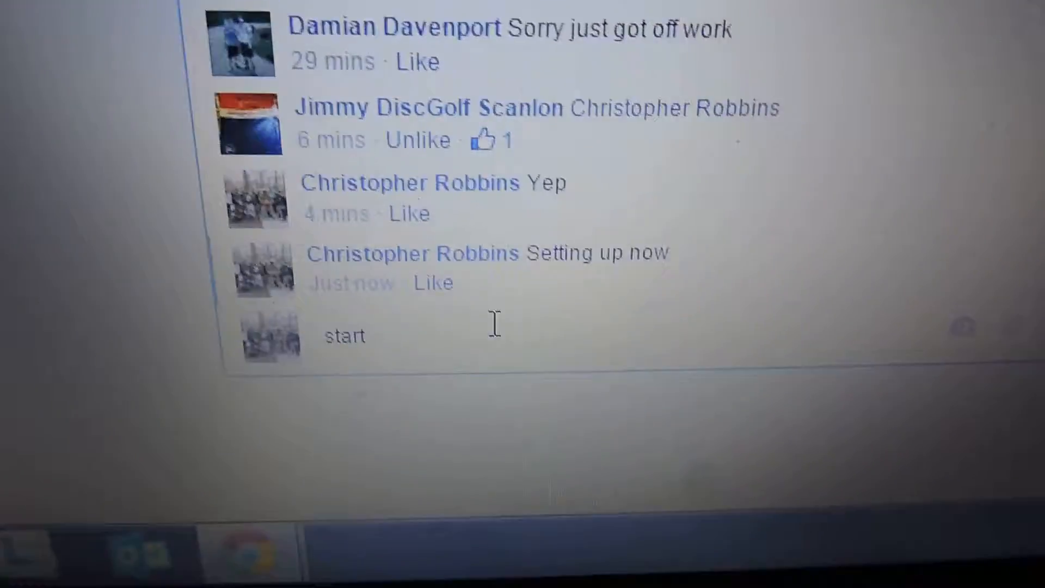
key("enter")
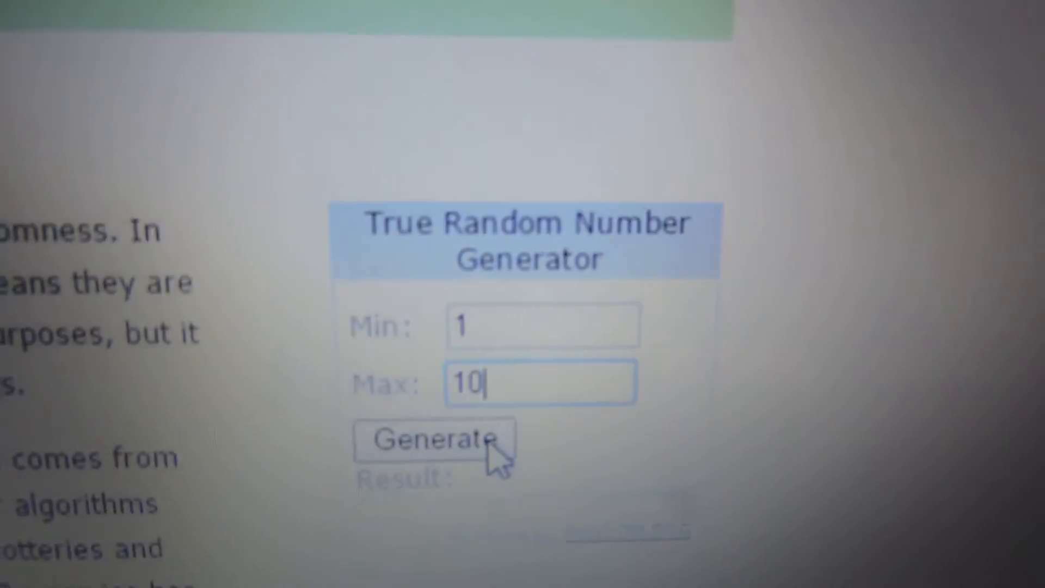
Generate a random number between 1 and 10 on Random.org.
left_click(433, 440)
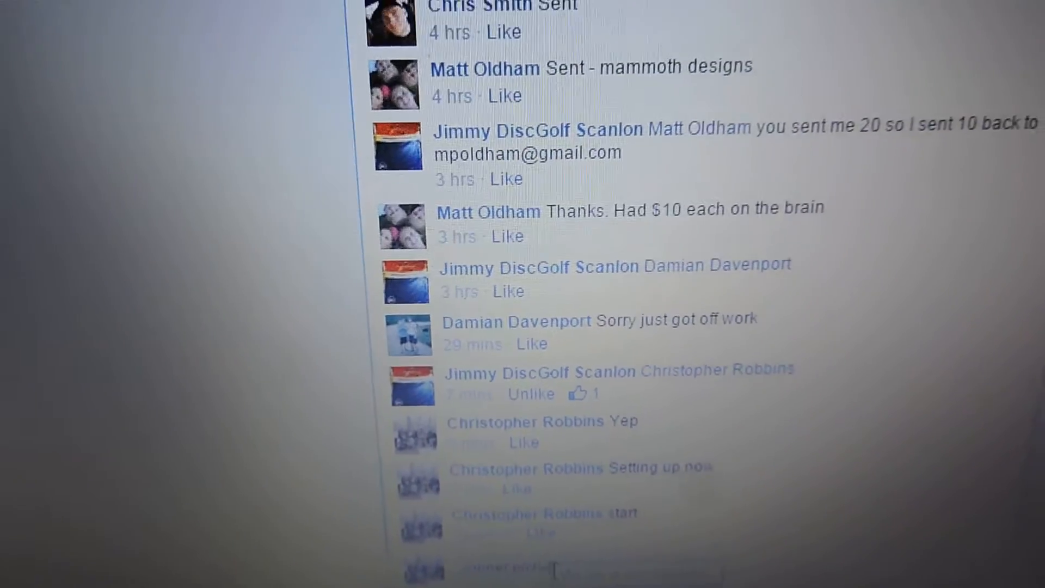
Scroll the thread to the numbered list of tickets 1–10.
scroll("down", 3)
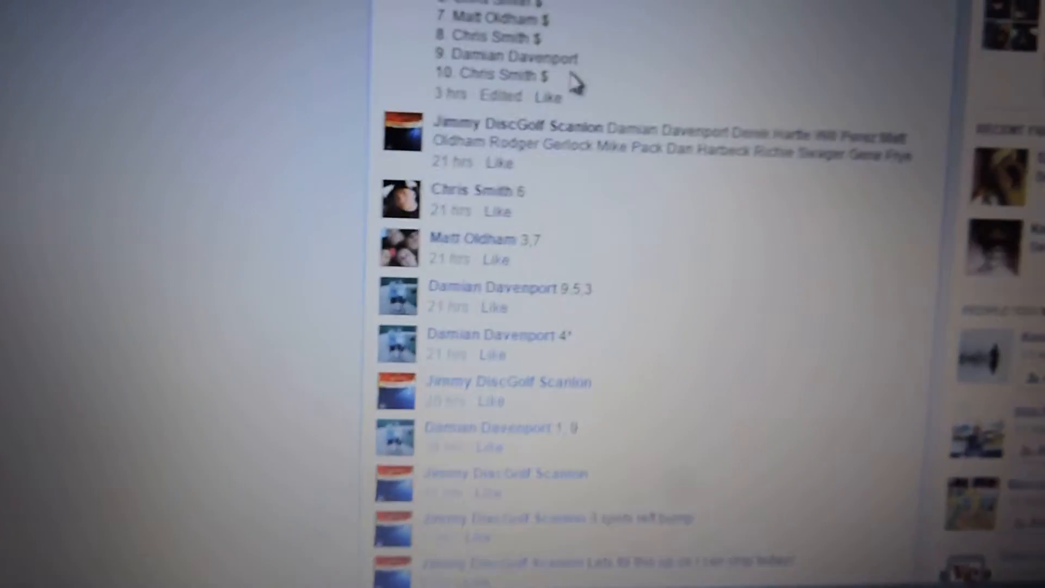
double_click(515, 188)
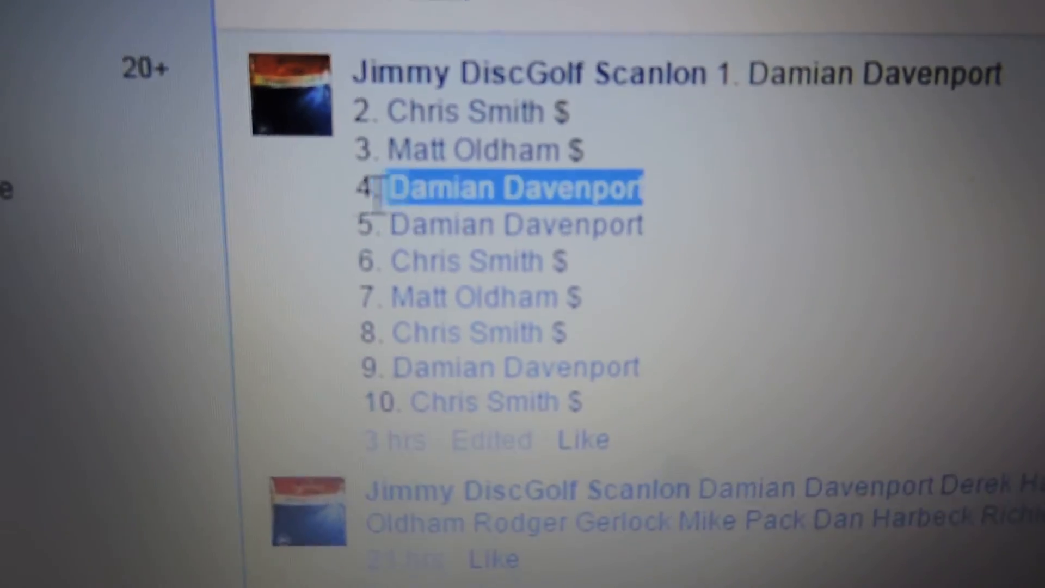
scroll("down", 3)
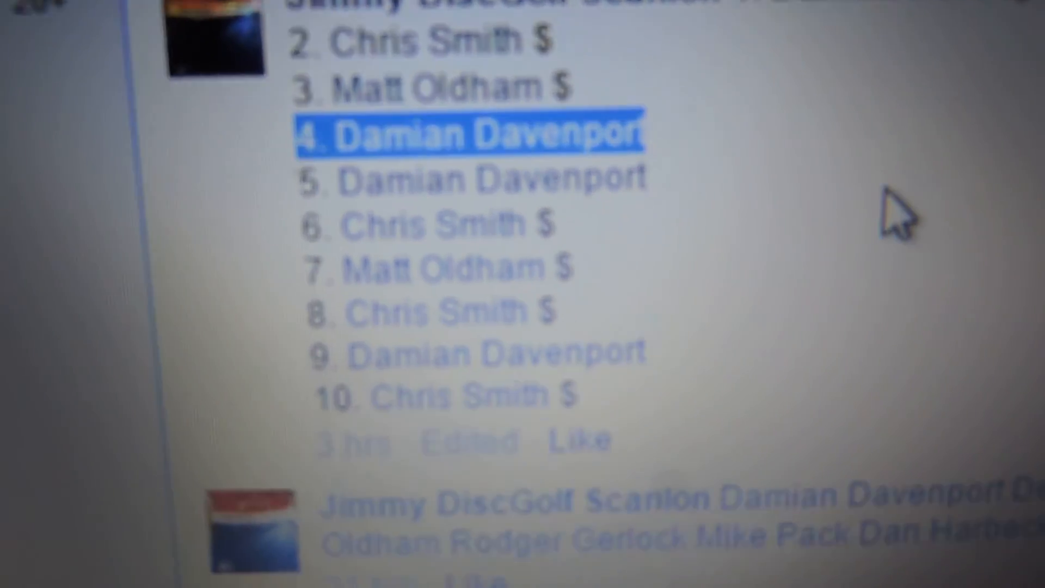
scroll("down", 3)
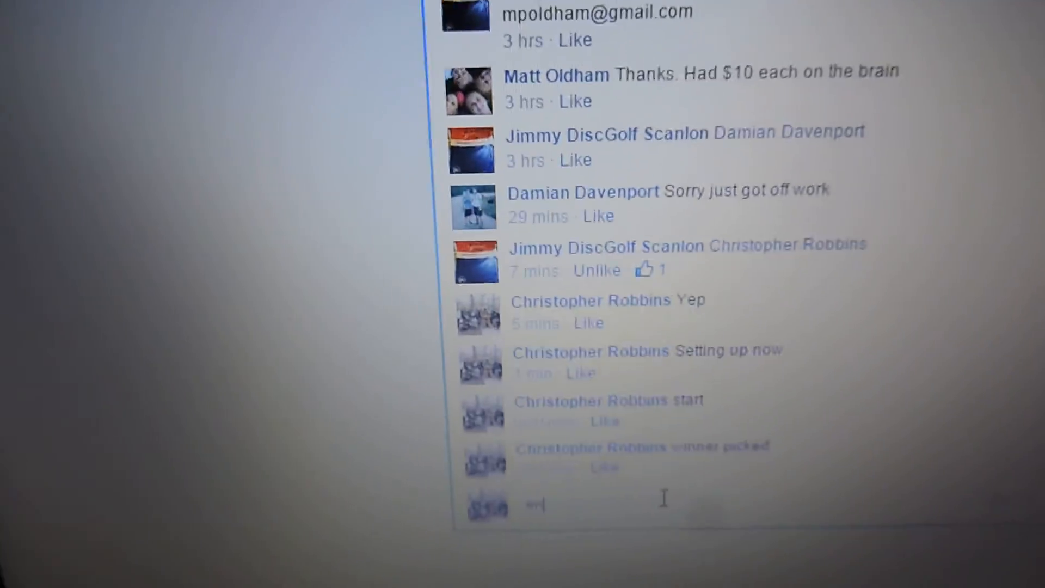